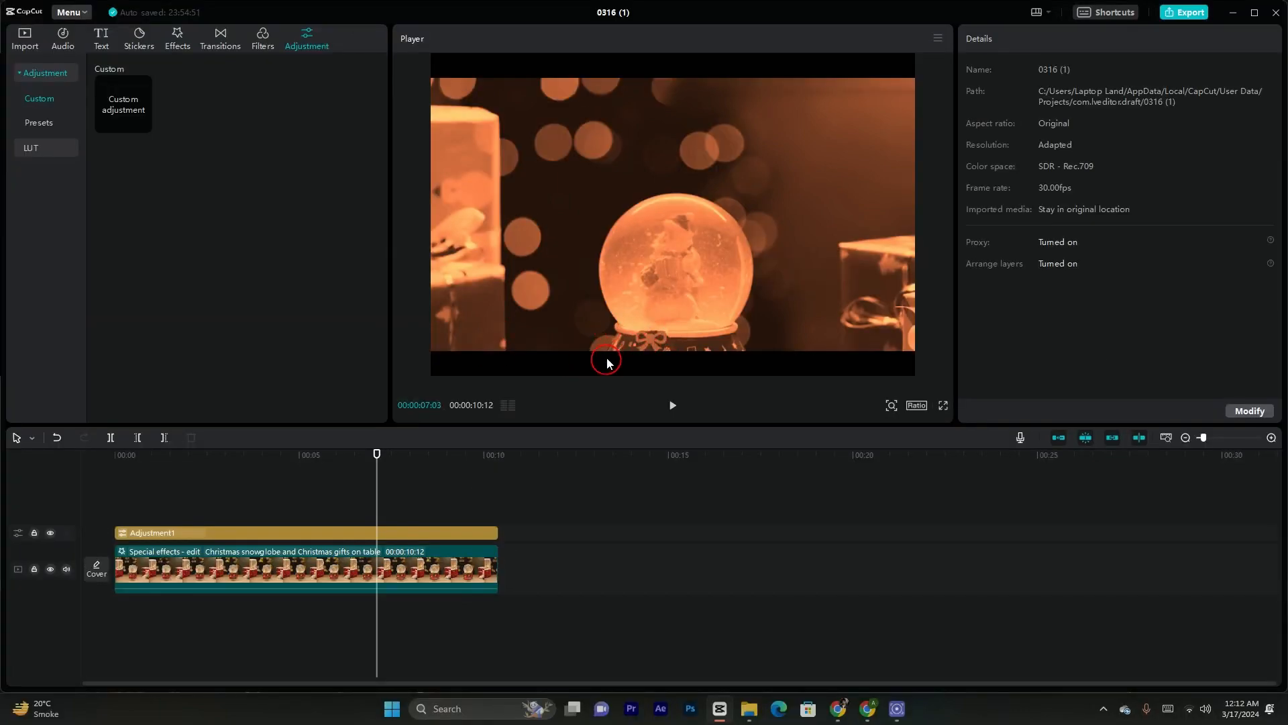
mouse_move(565, 387)
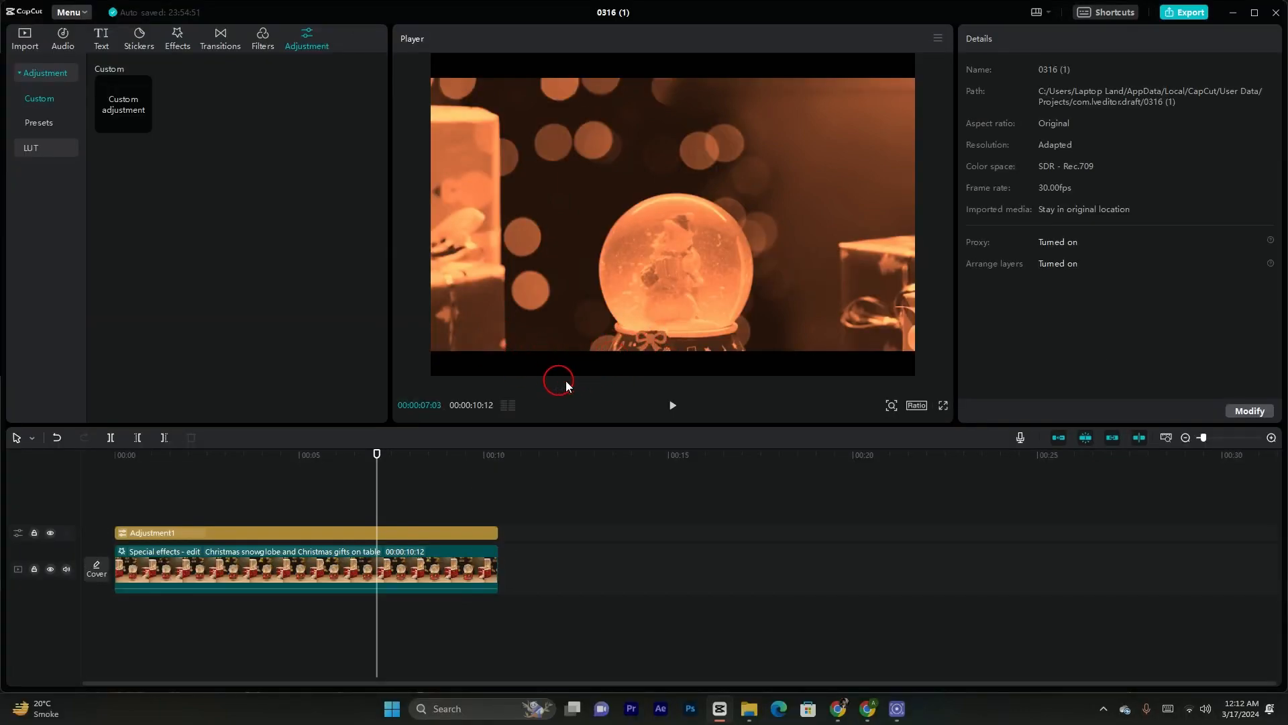
mouse_move(488, 419)
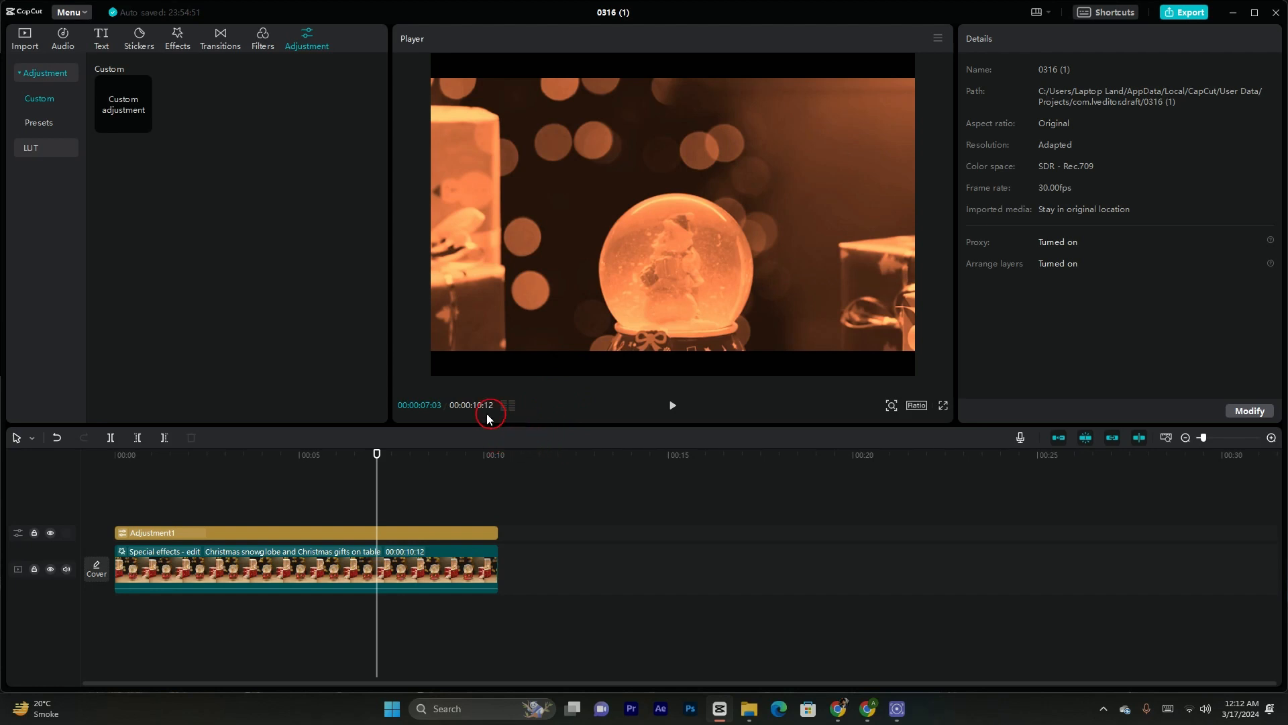
mouse_move(524, 344)
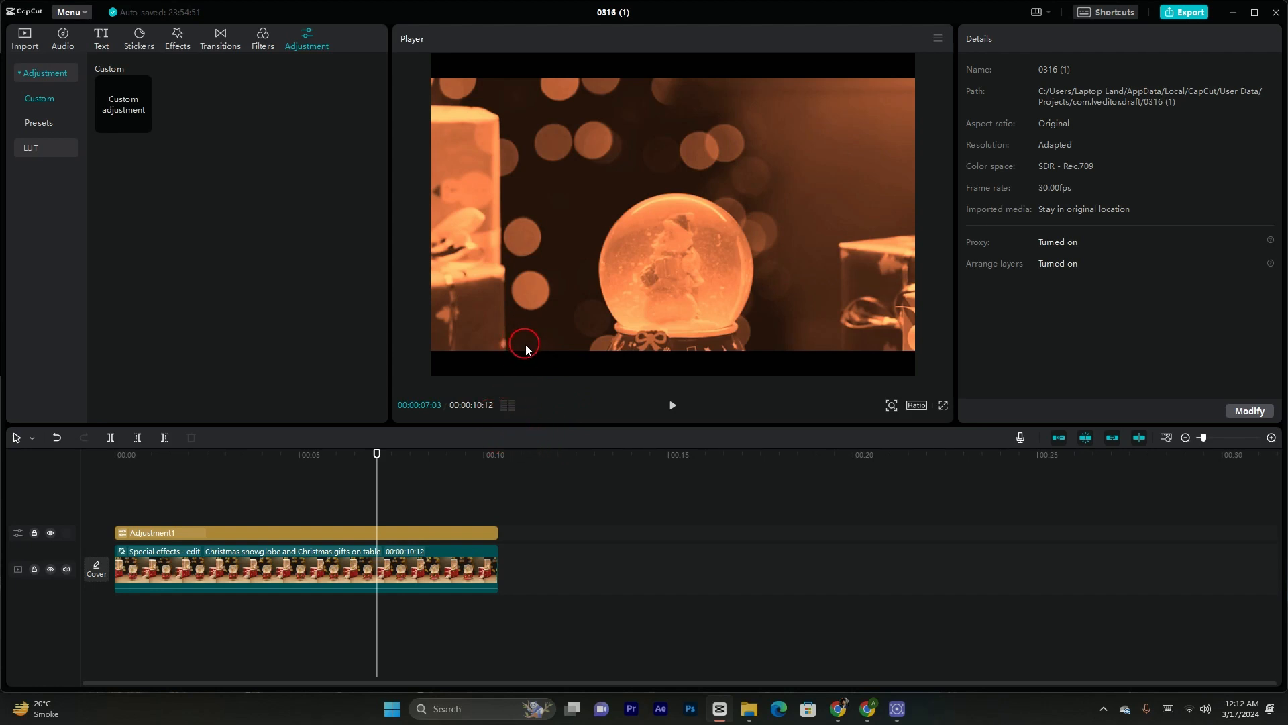
mouse_move(557, 308)
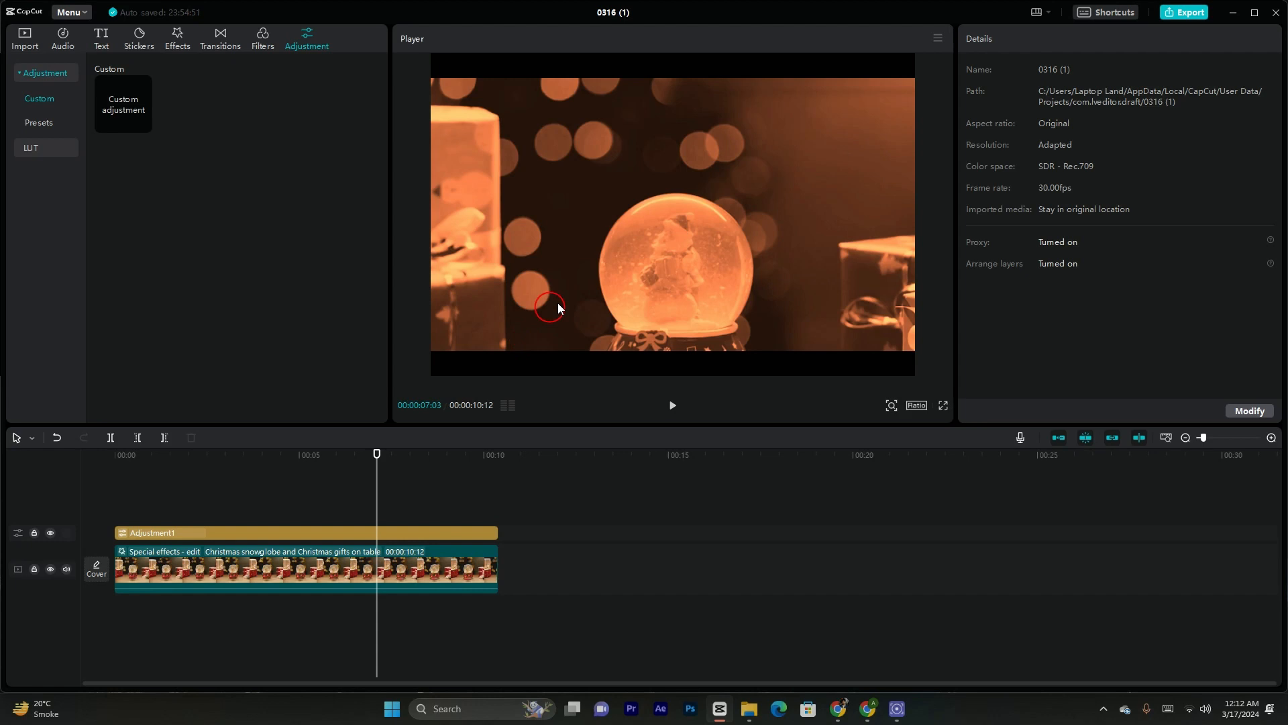
mouse_move(1208, 12)
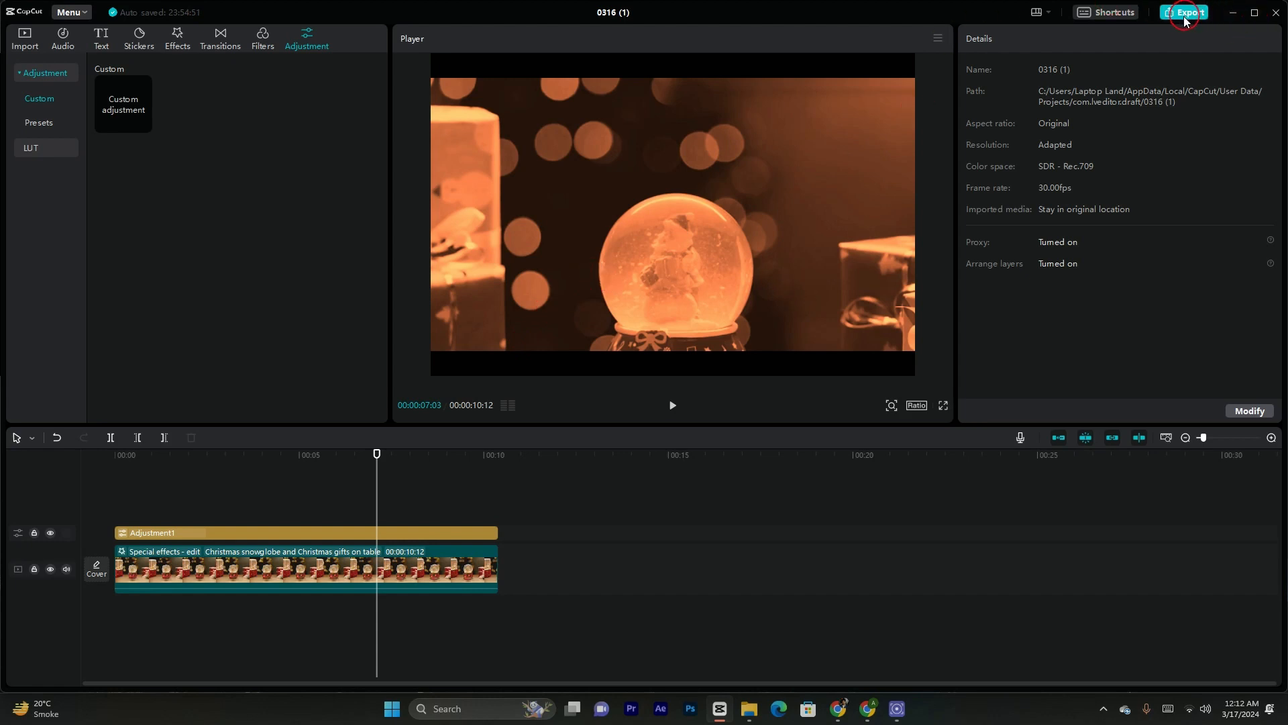
- Review the export settings twice, confirming the marked snow globe range exports as 3 seconds, without exporting
left_click(1184, 11)
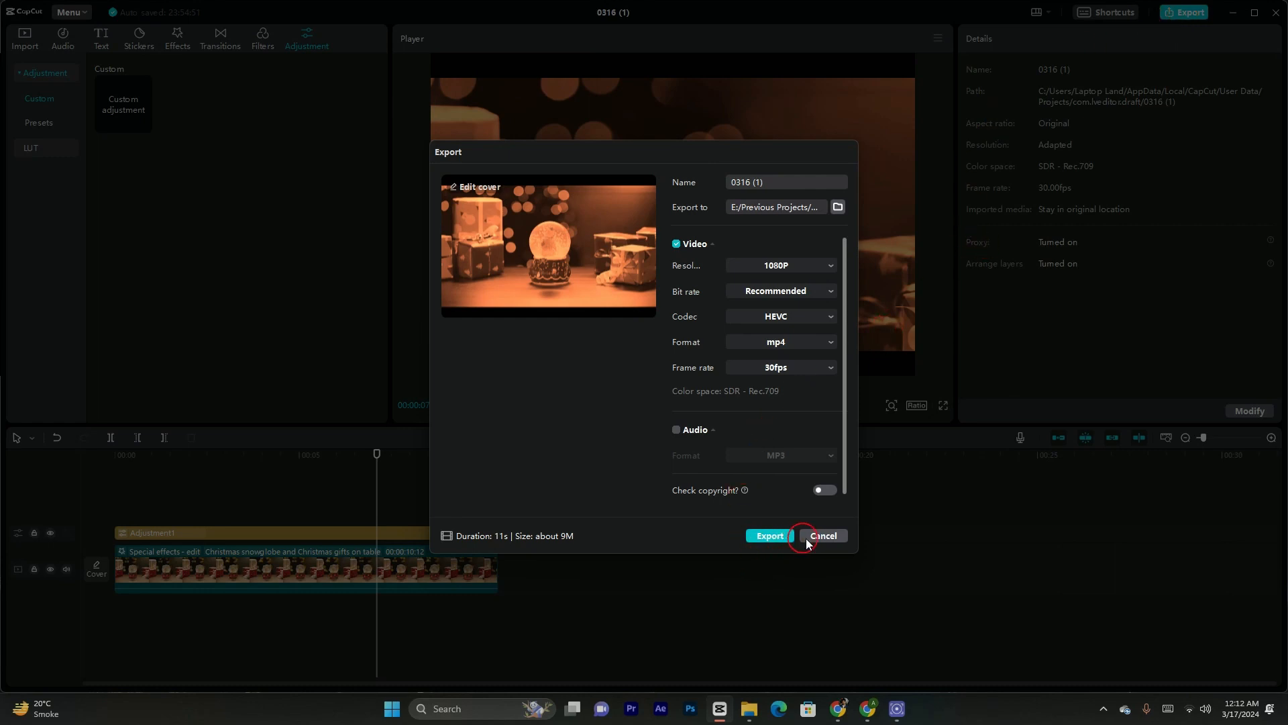
left_click(821, 535)
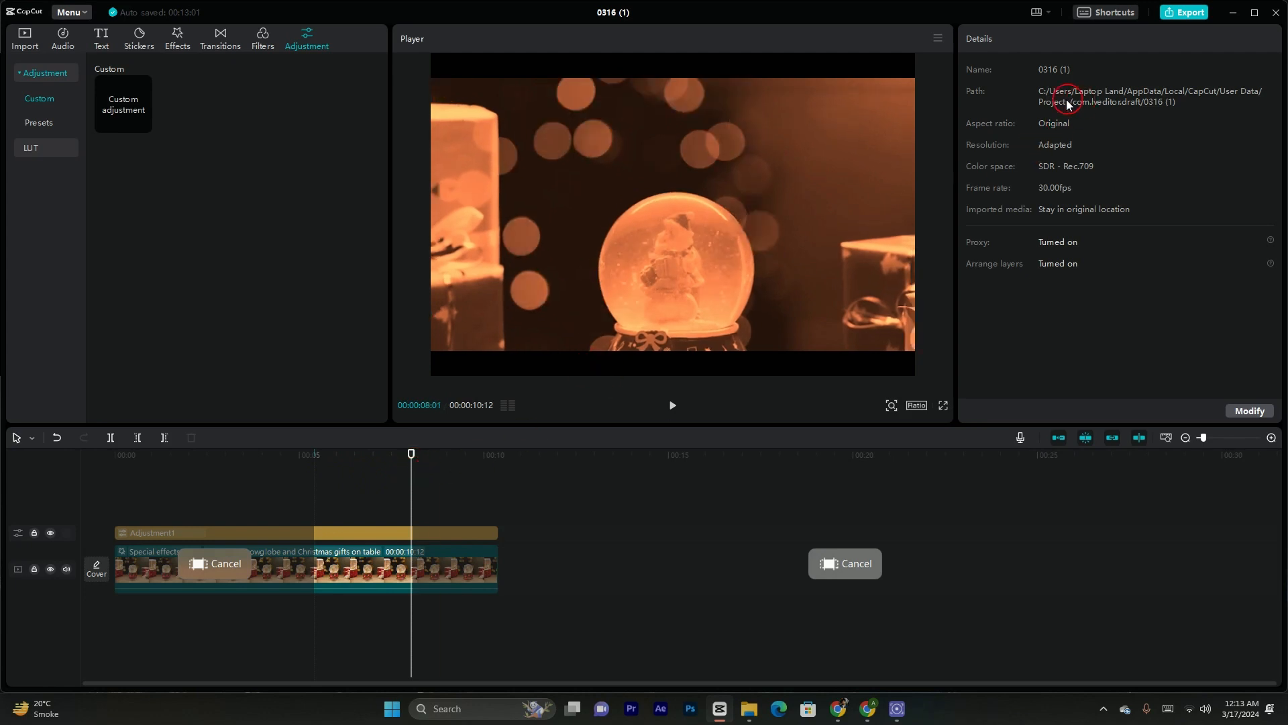
left_click(1184, 11)
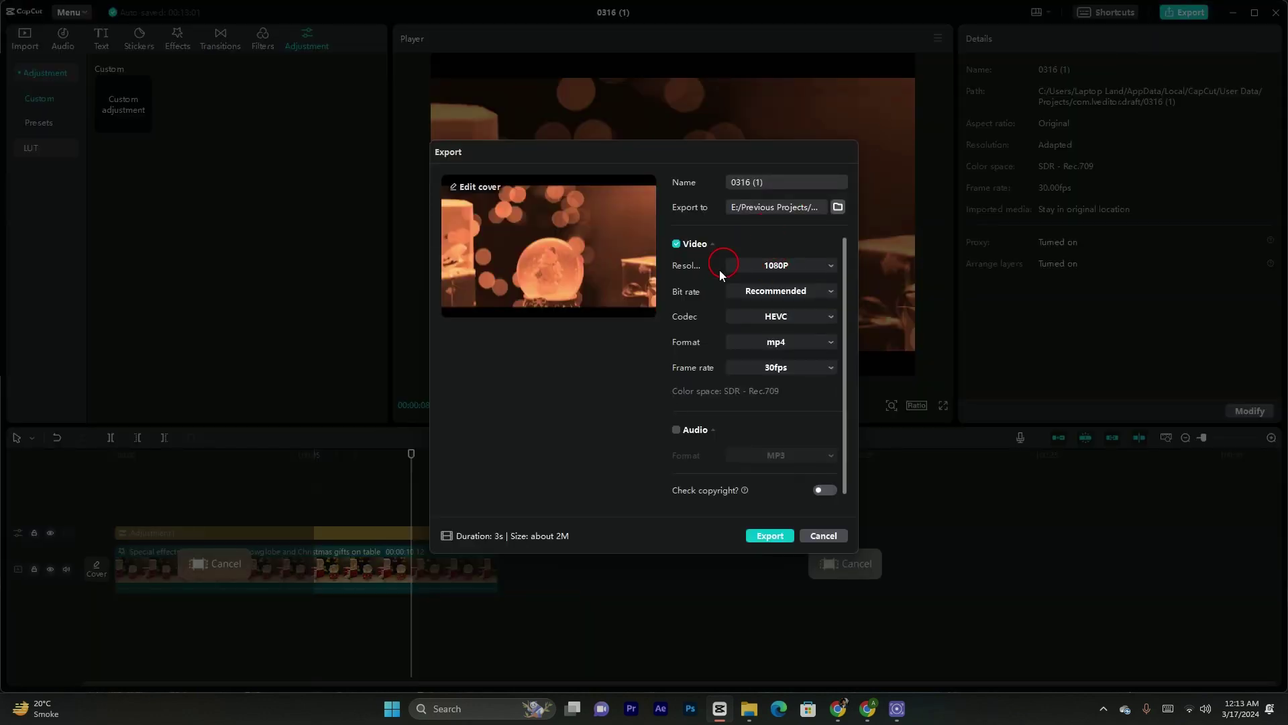
mouse_move(776, 342)
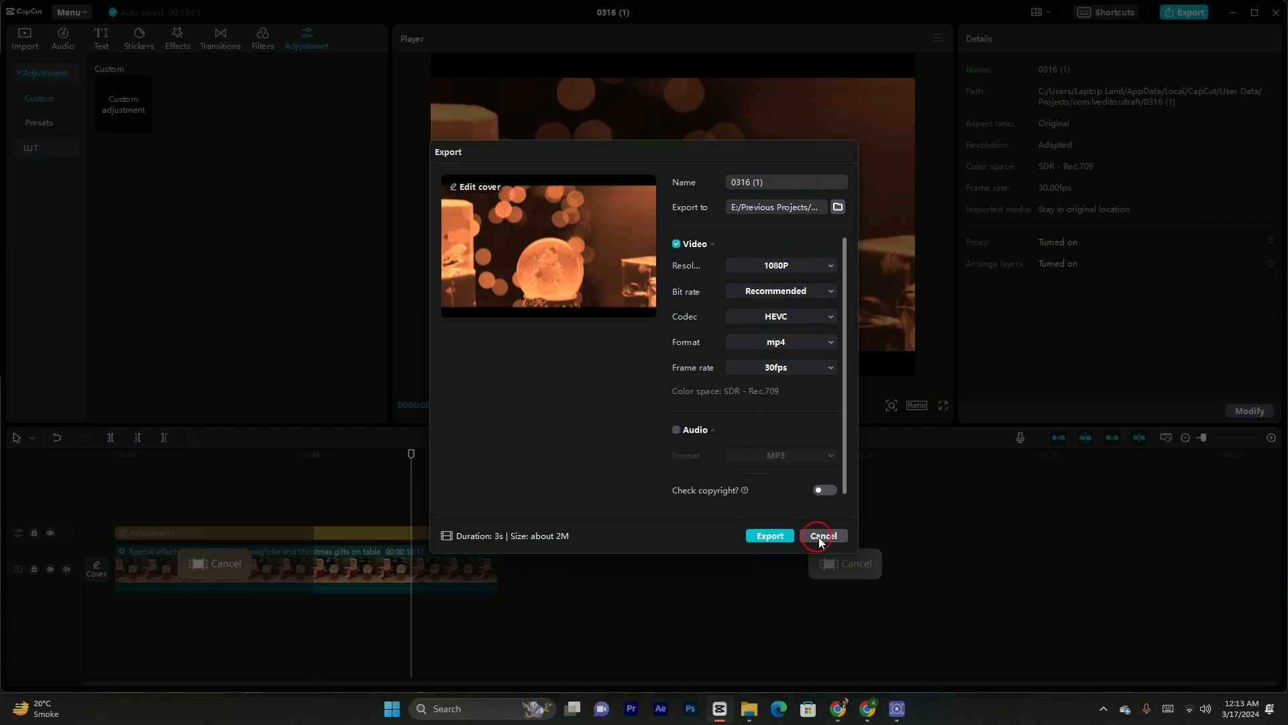
left_click(821, 535)
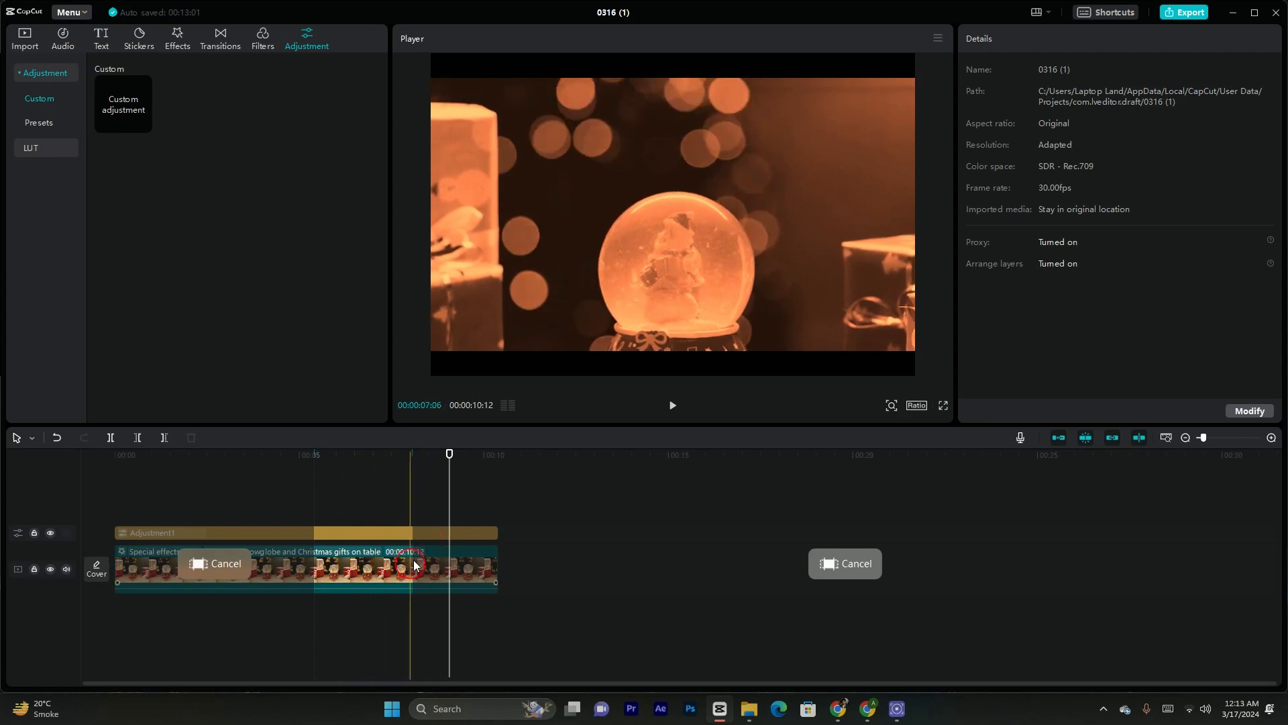
mouse_move(837, 564)
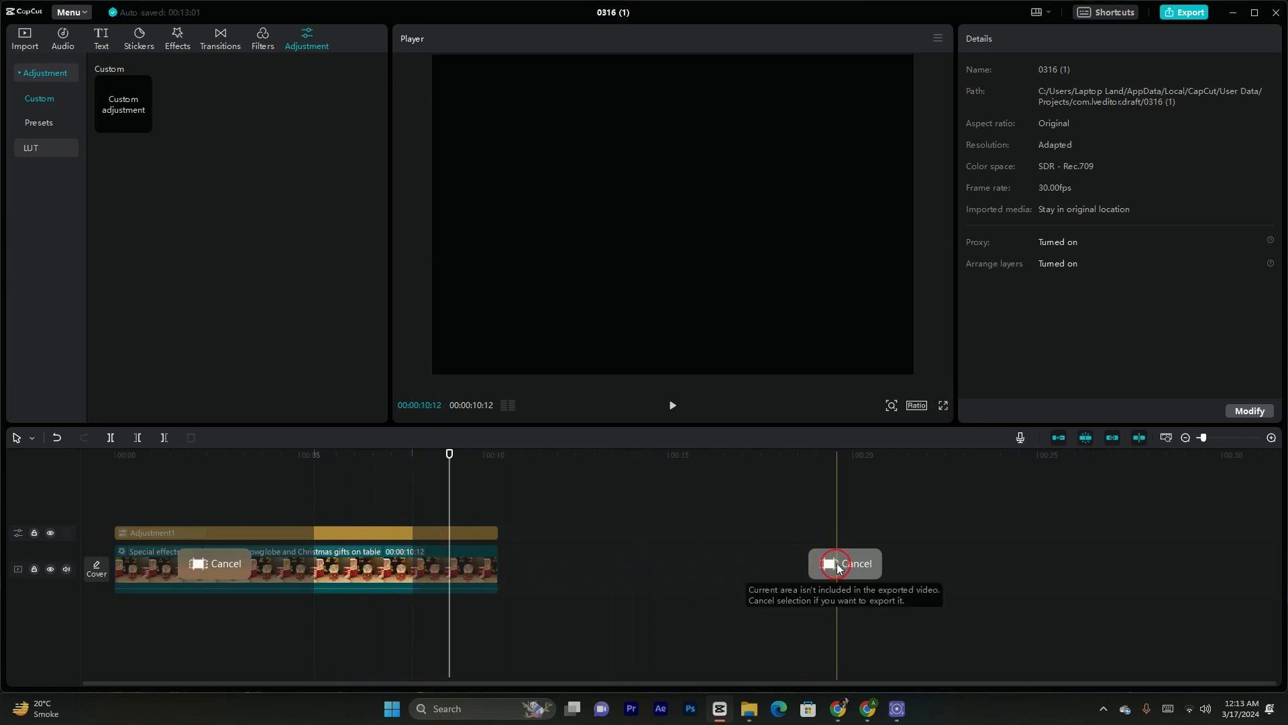